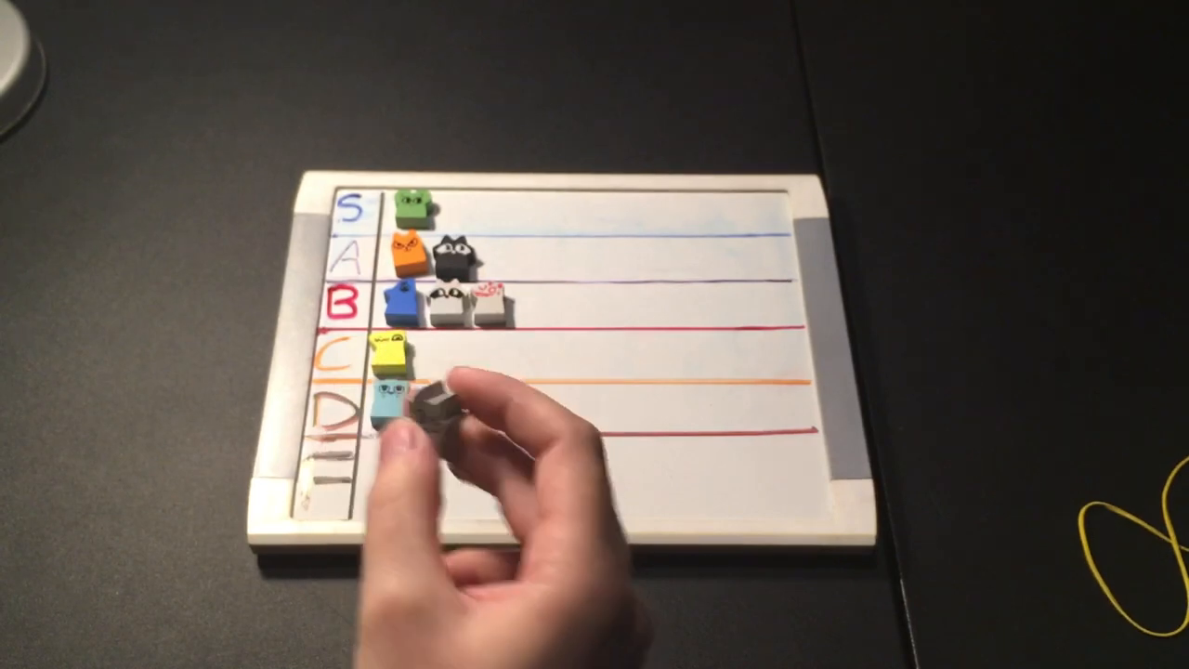
pyautogui.moveTo(437, 418); pyautogui.dragTo(455, 204)
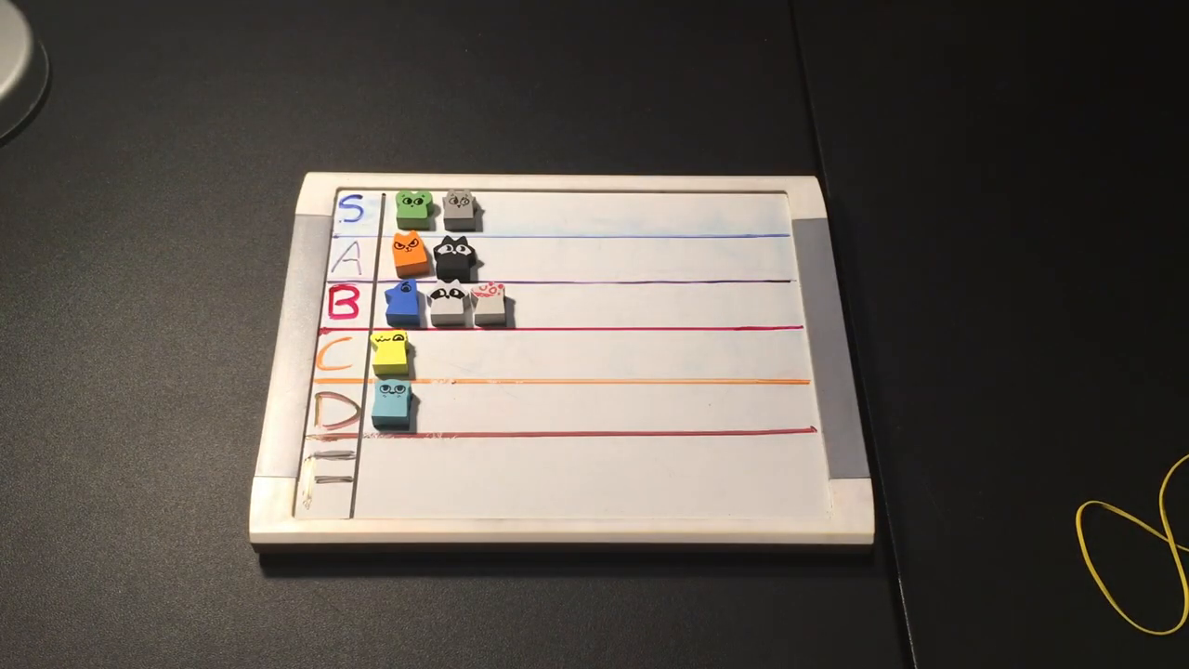